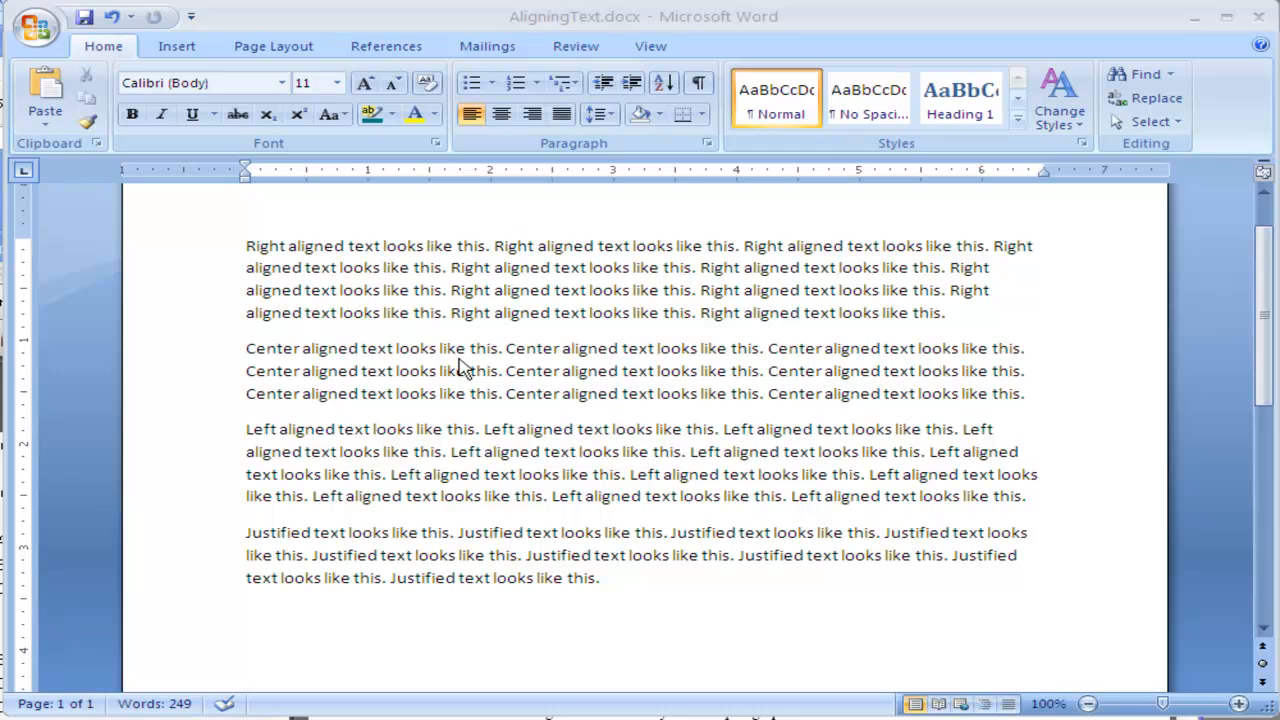
pyautogui.moveTo(497, 275)
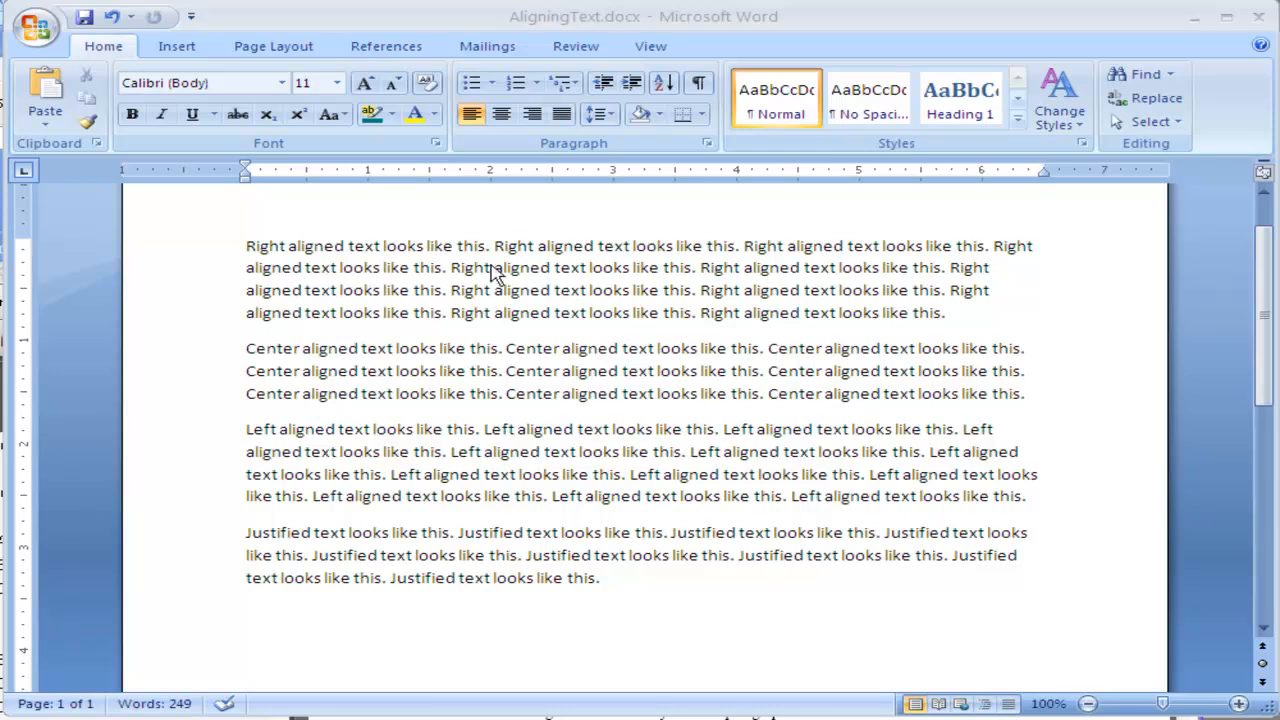
pyautogui.moveTo(248, 207)
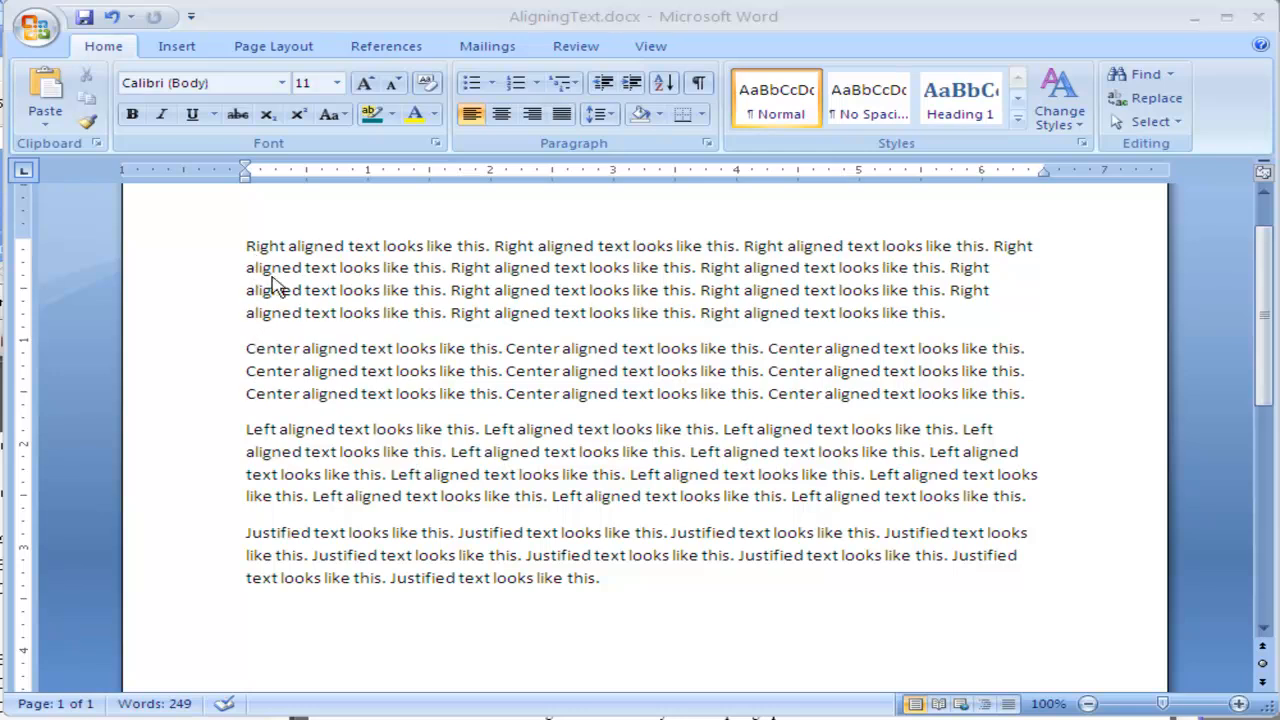
pyautogui.moveTo(243, 252)
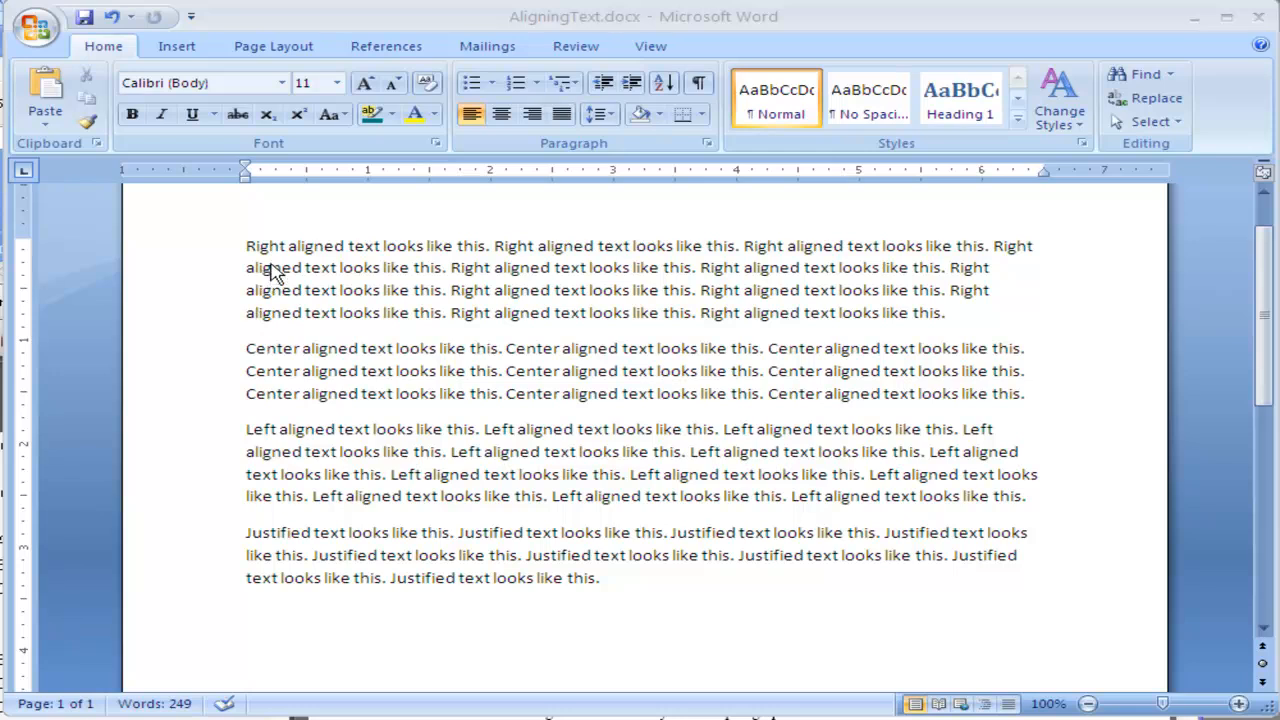
pyautogui.moveTo(355, 270)
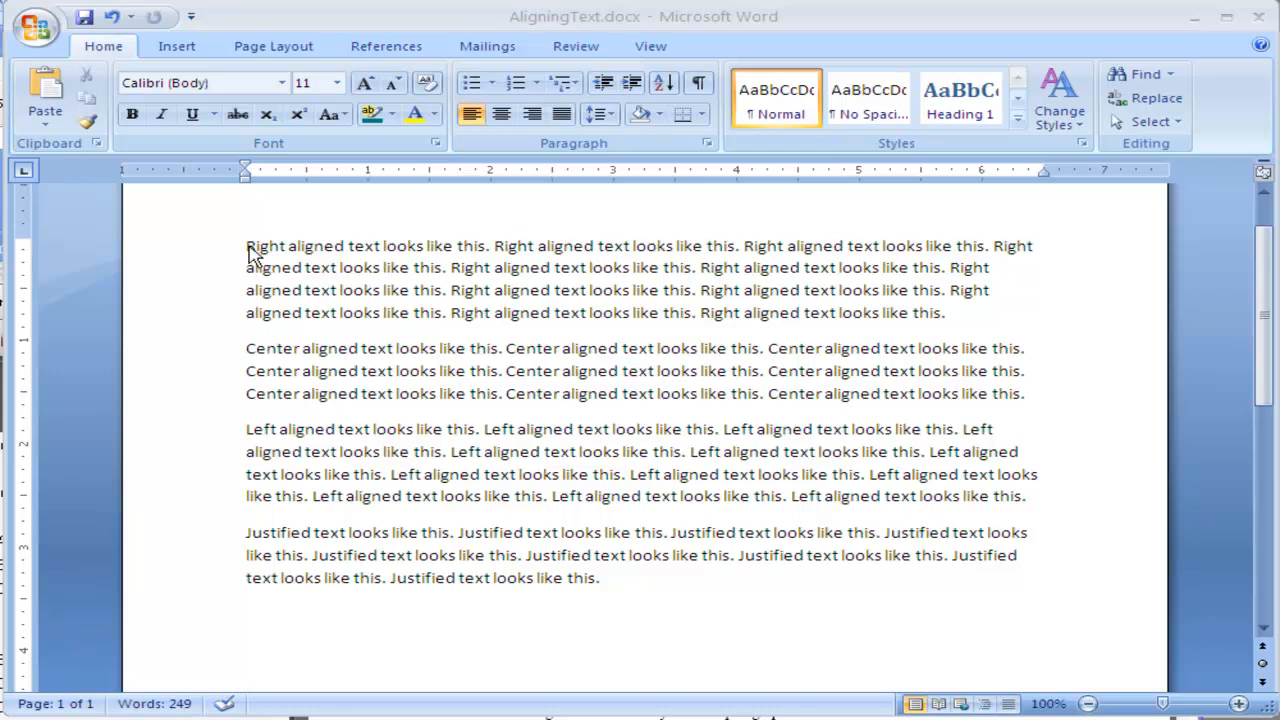
pyautogui.moveTo(463, 307)
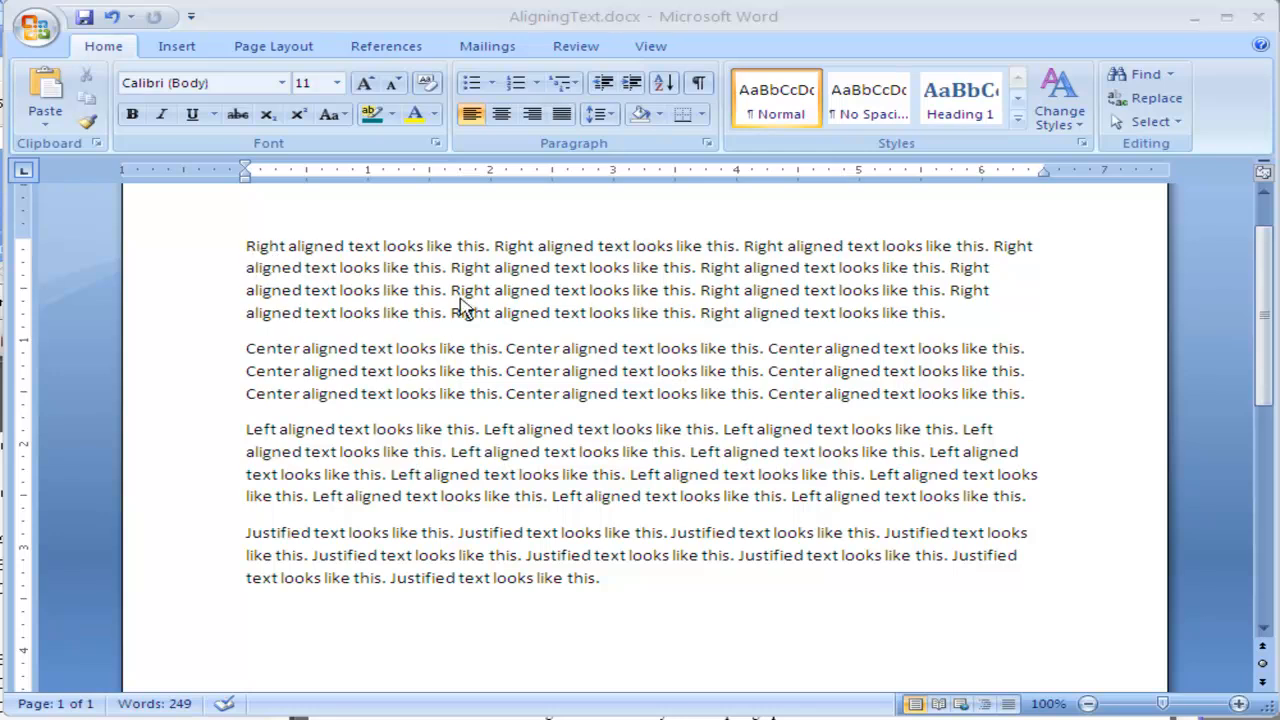
pyautogui.moveTo(487, 270)
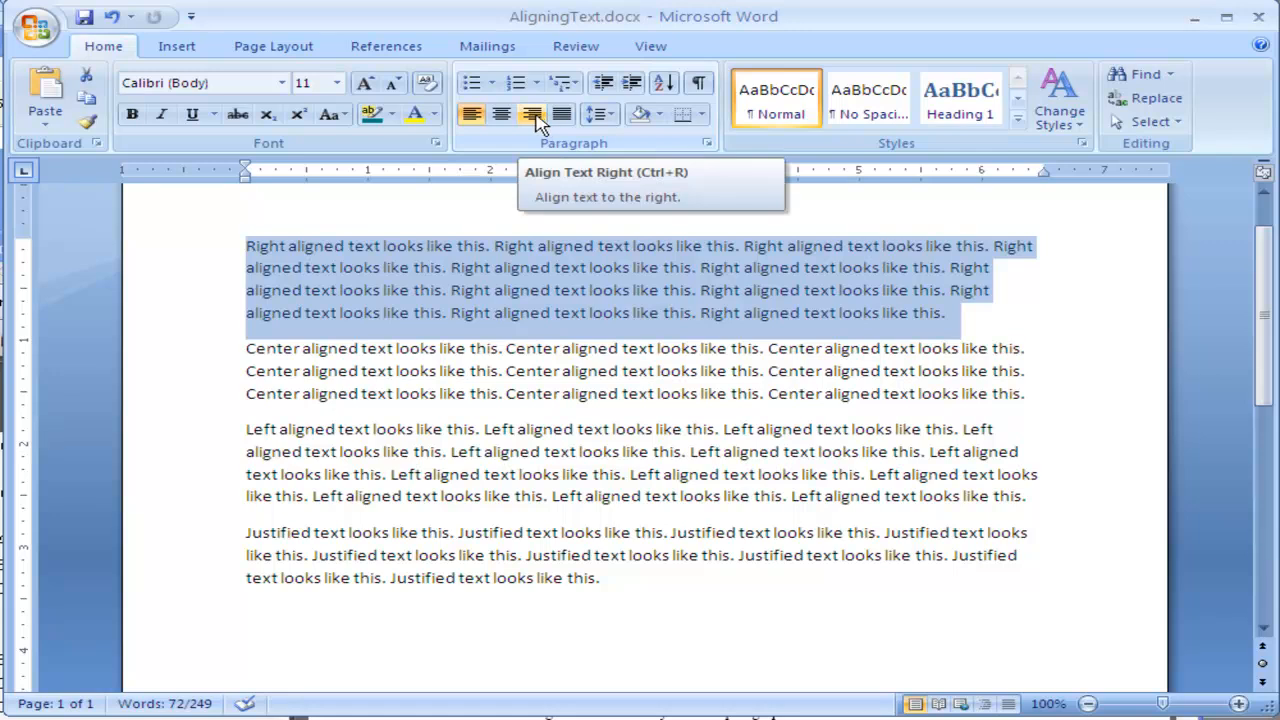
pyautogui.moveTo(518, 122)
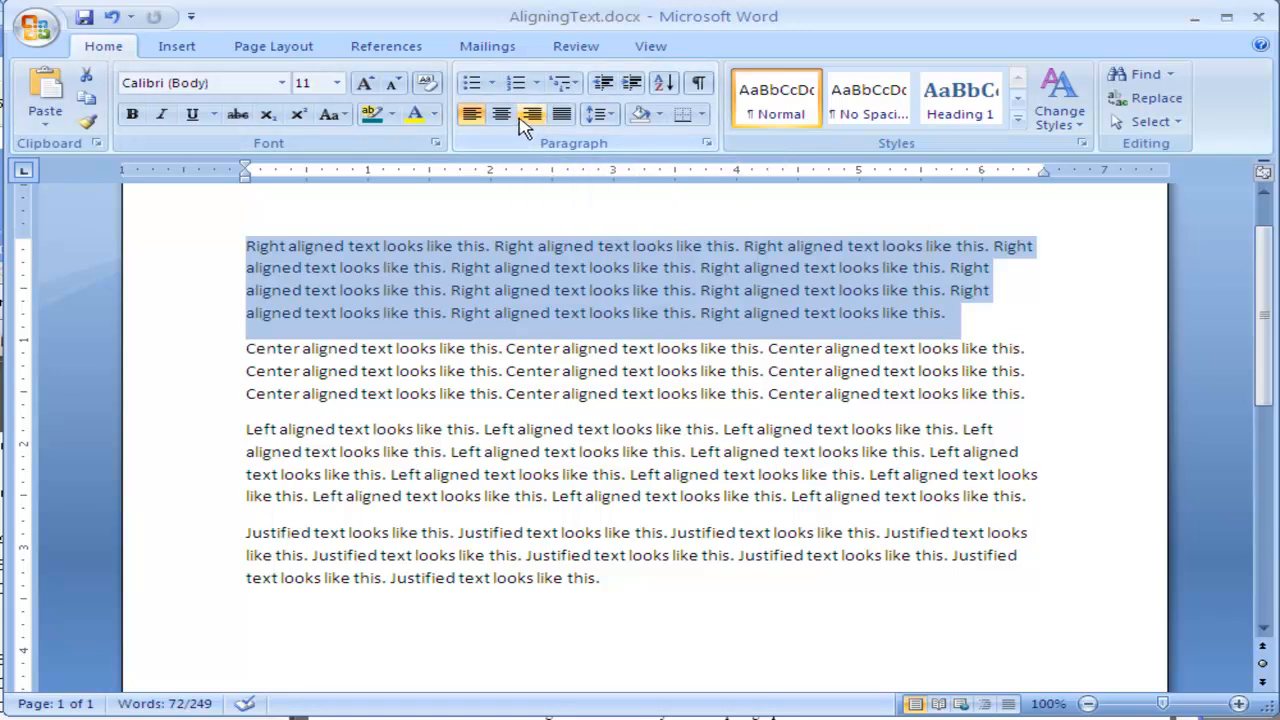
pyautogui.moveTo(531, 114)
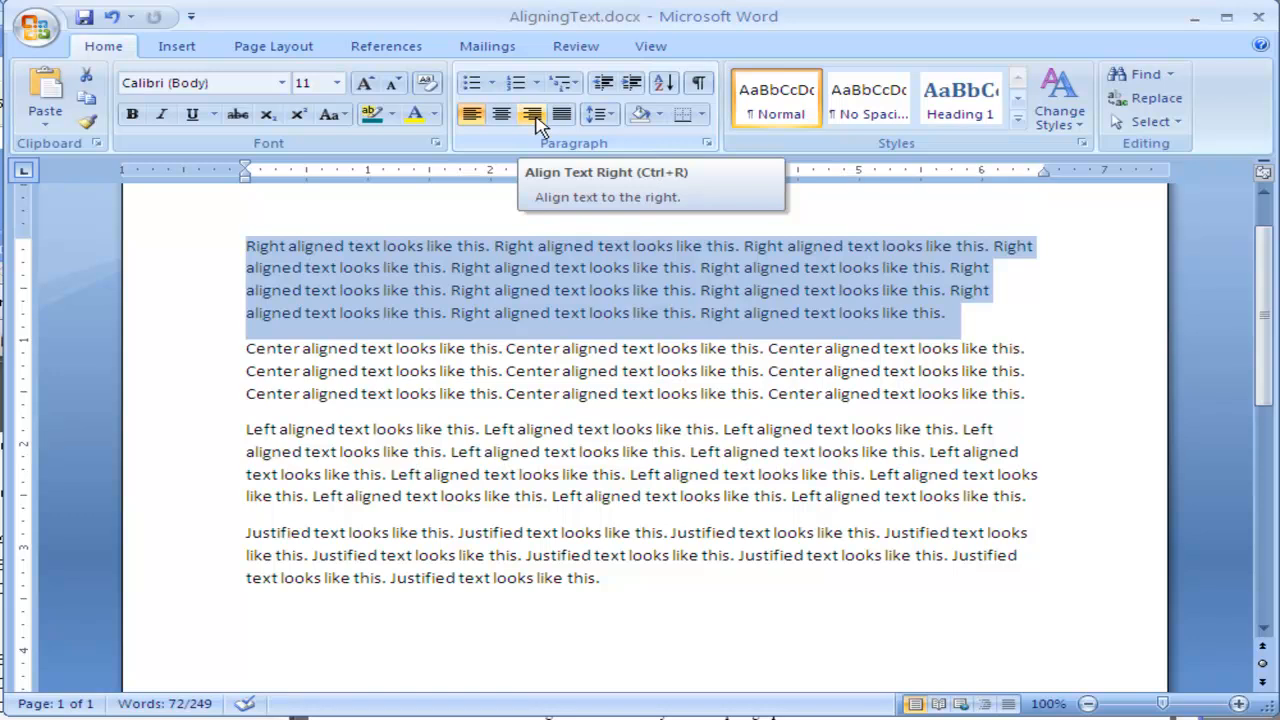
# Right-align the first 'Right aligned' sample paragraph using the Paragraph alignment buttons
pyautogui.click(561, 113)
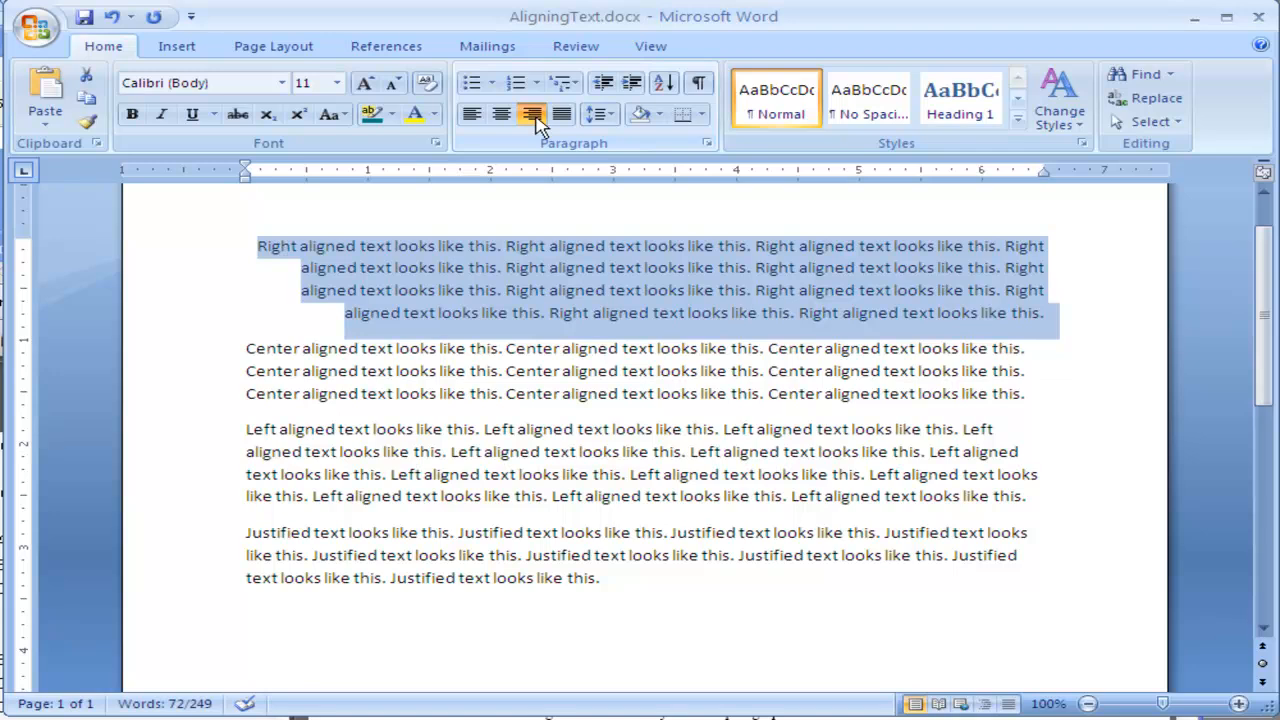
pyautogui.click(531, 113)
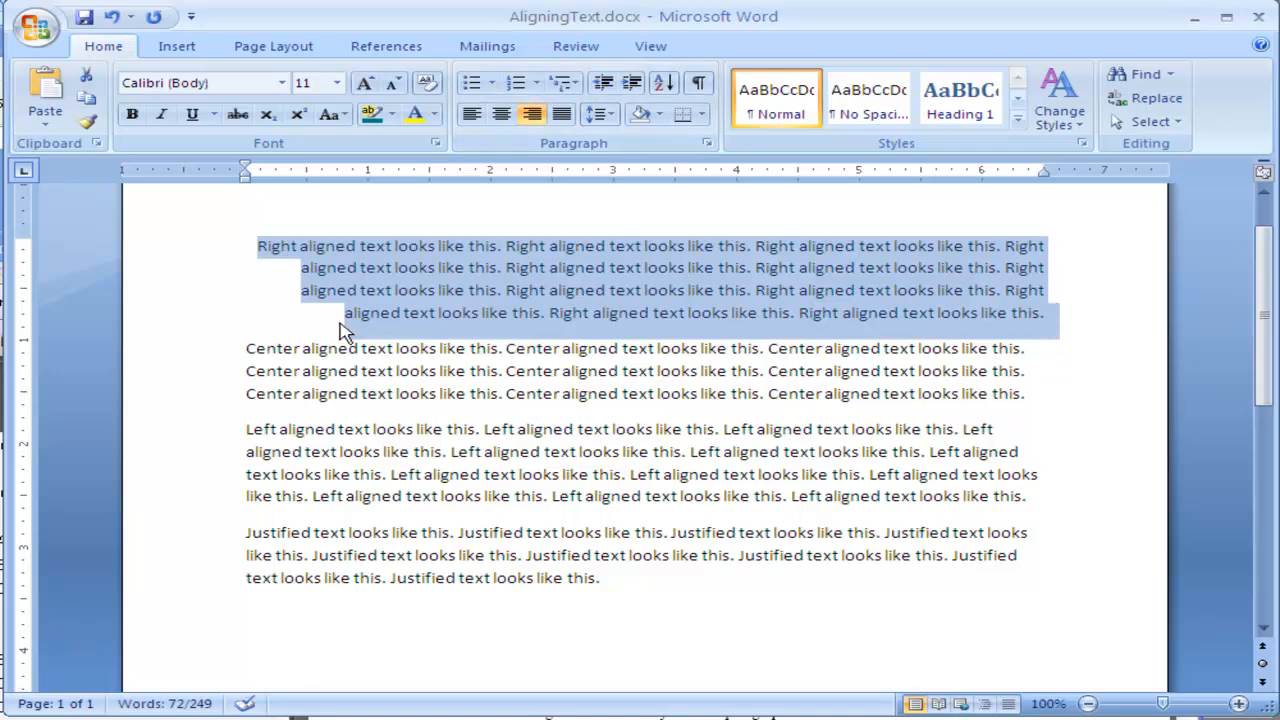
pyautogui.moveTo(293, 261)
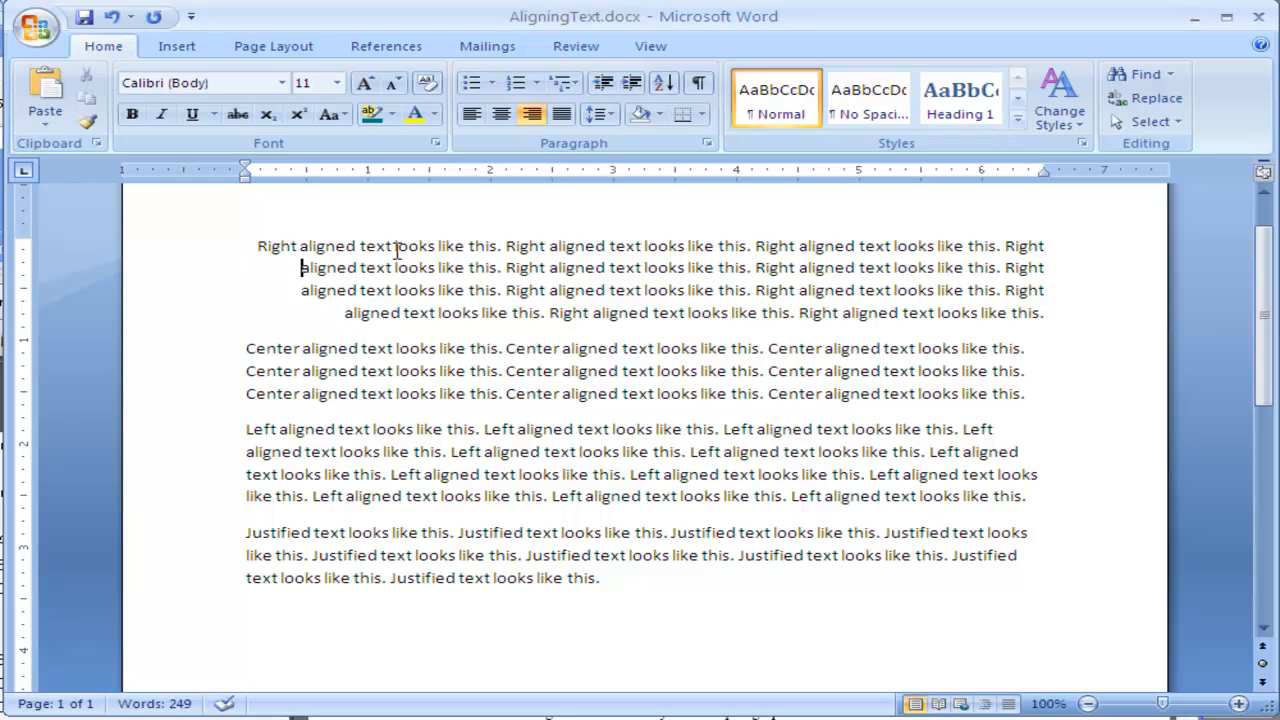
pyautogui.moveTo(834, 261)
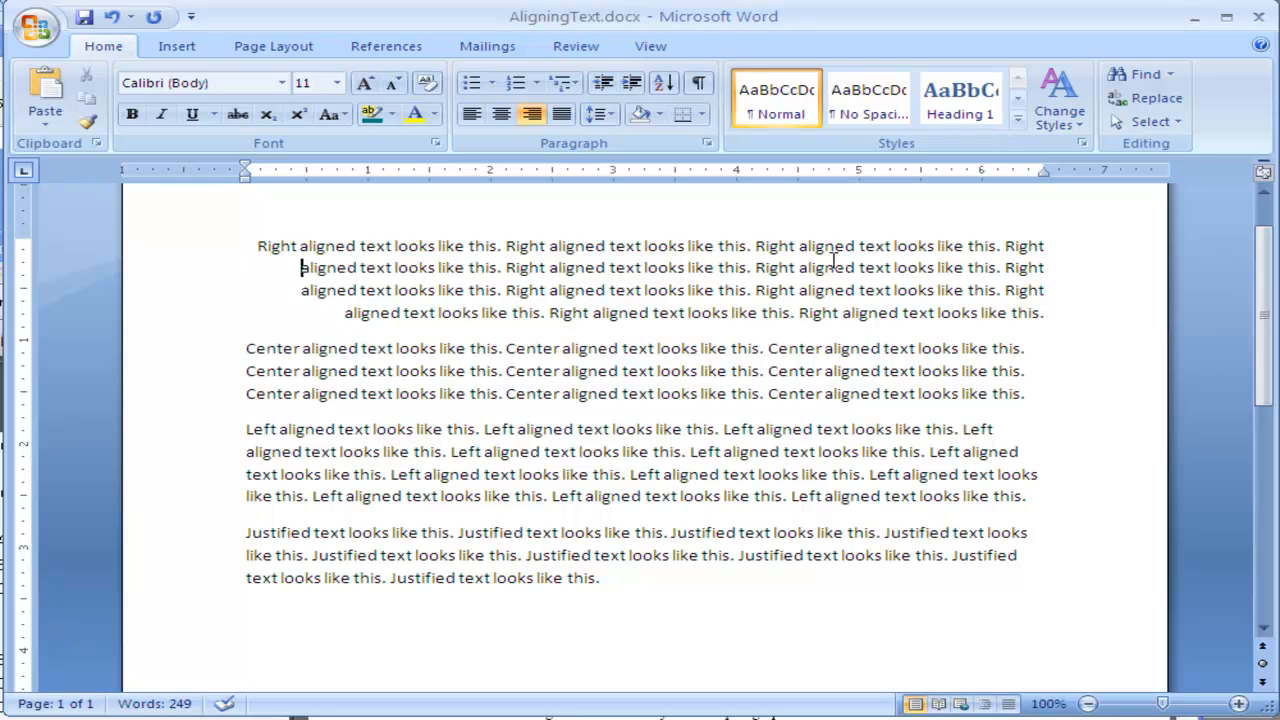
pyautogui.moveTo(471, 368)
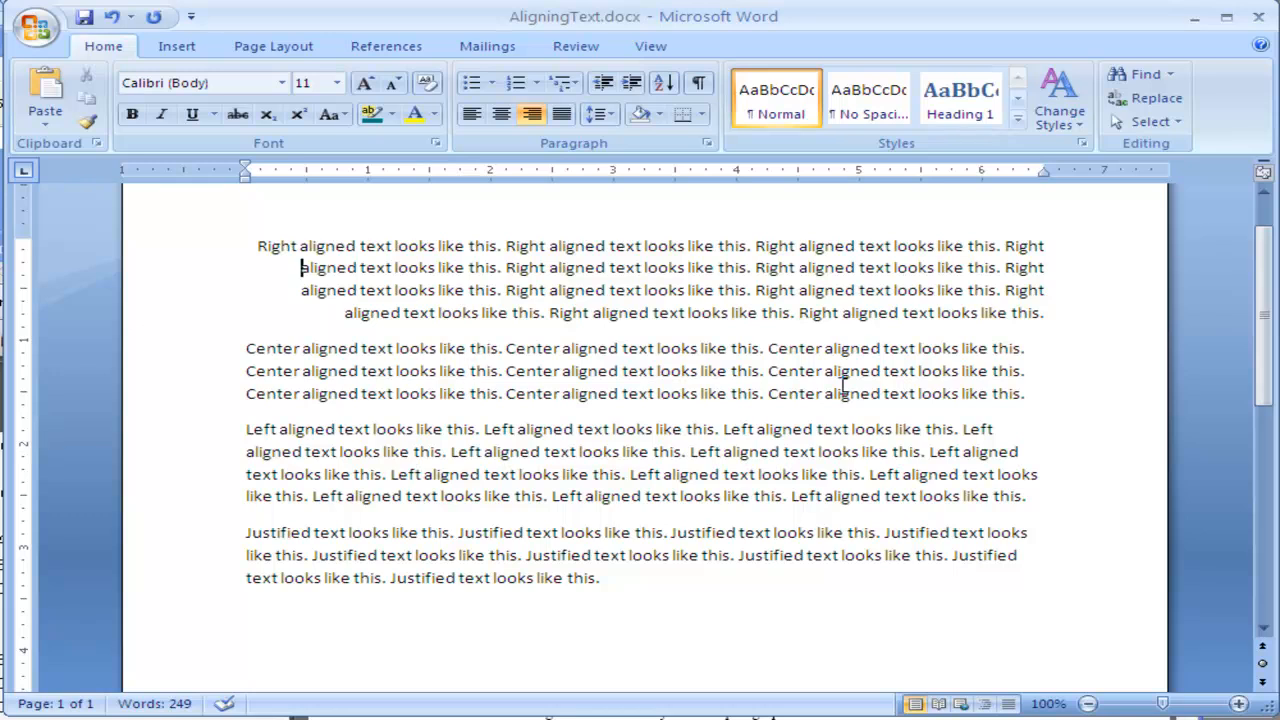
pyautogui.moveTo(245, 345)
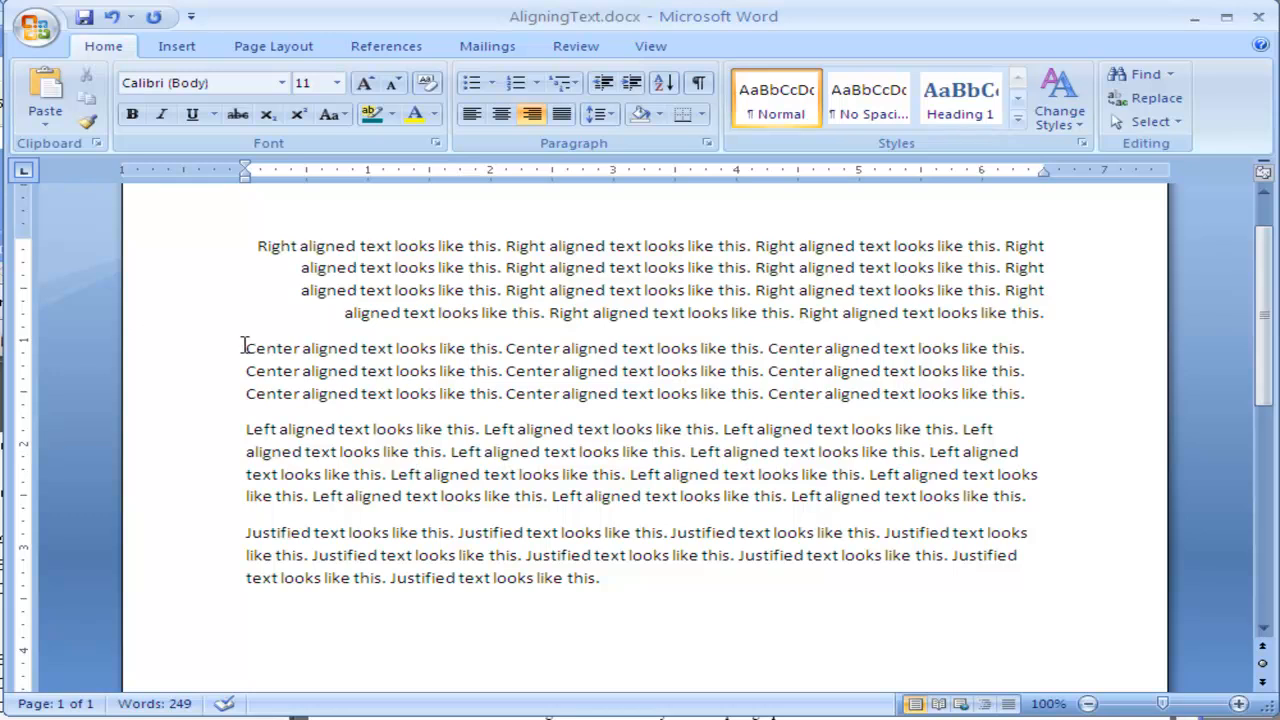
pyautogui.moveTo(593, 177)
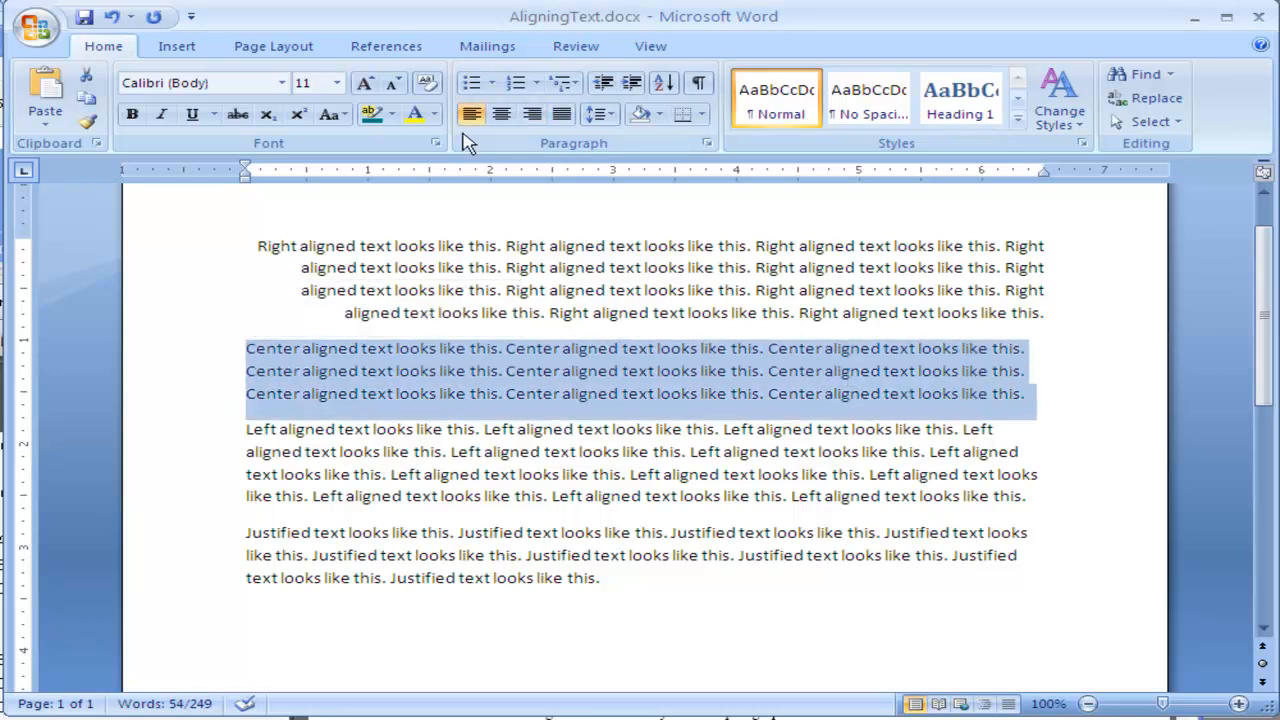
# Center the second 'Center aligned' sample paragraph between the page margins
pyautogui.click(471, 113)
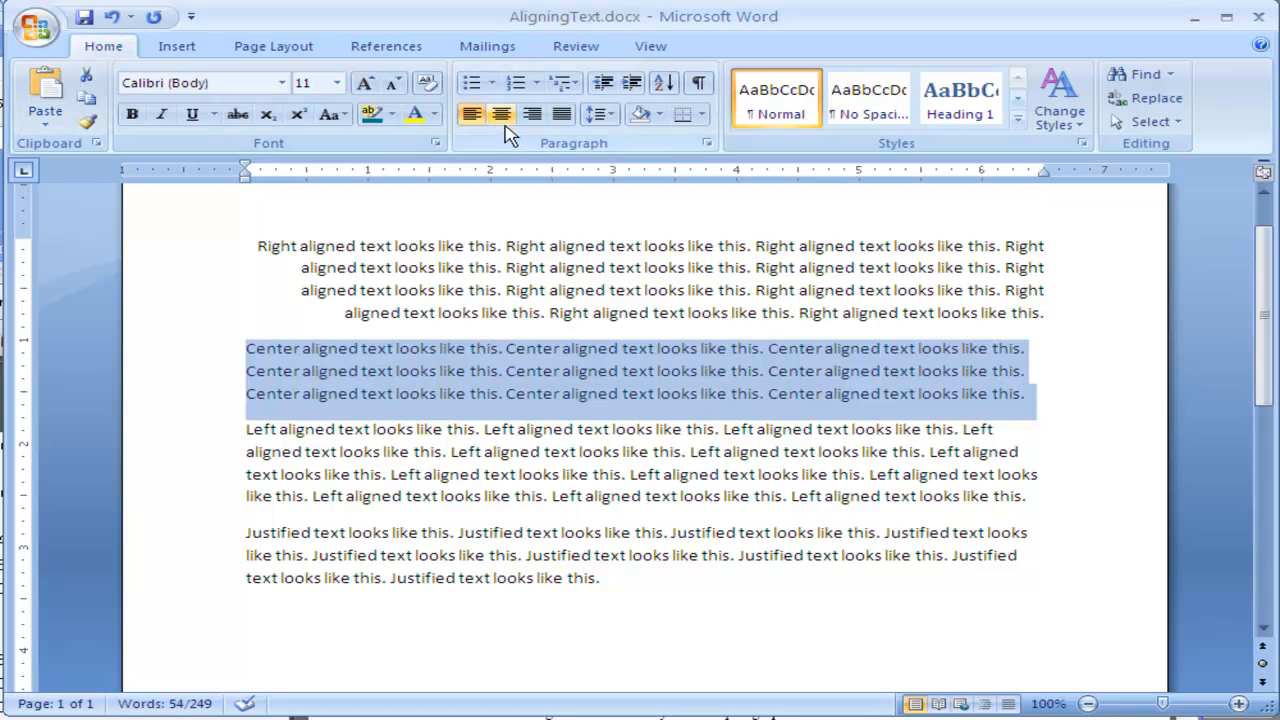
pyautogui.moveTo(501, 113)
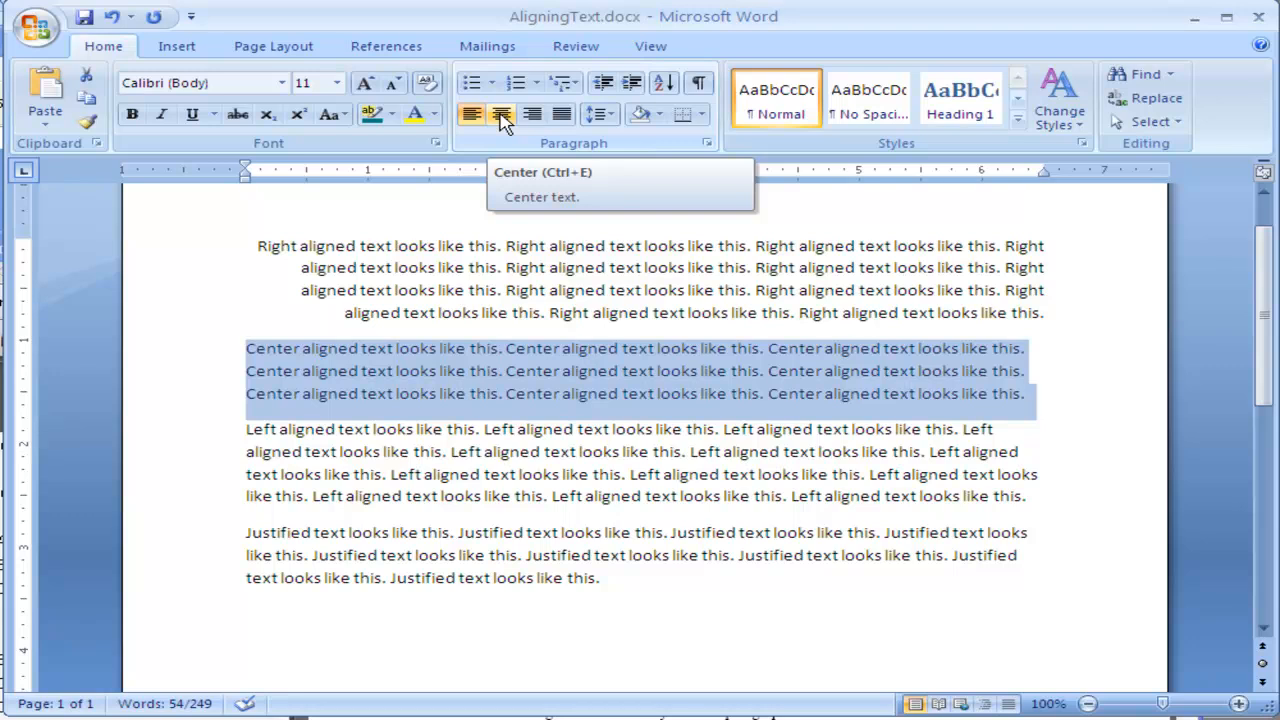
pyautogui.click(500, 113)
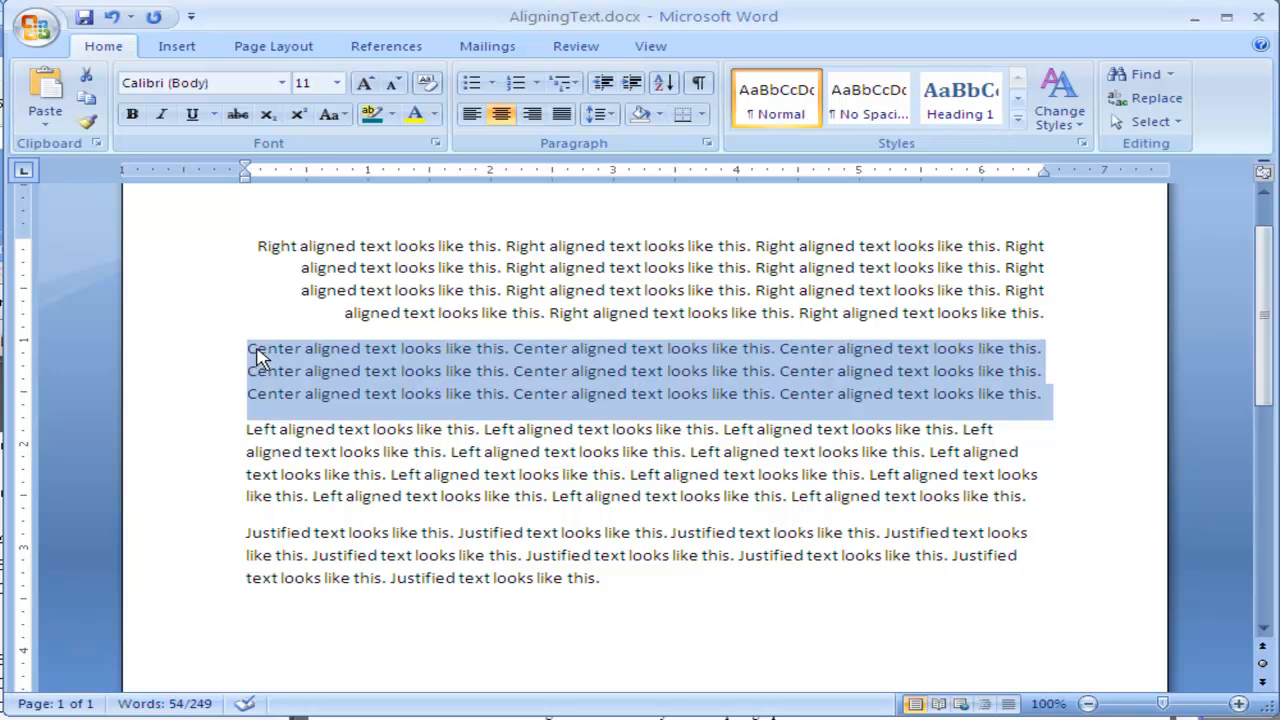
pyautogui.moveTo(1070, 385)
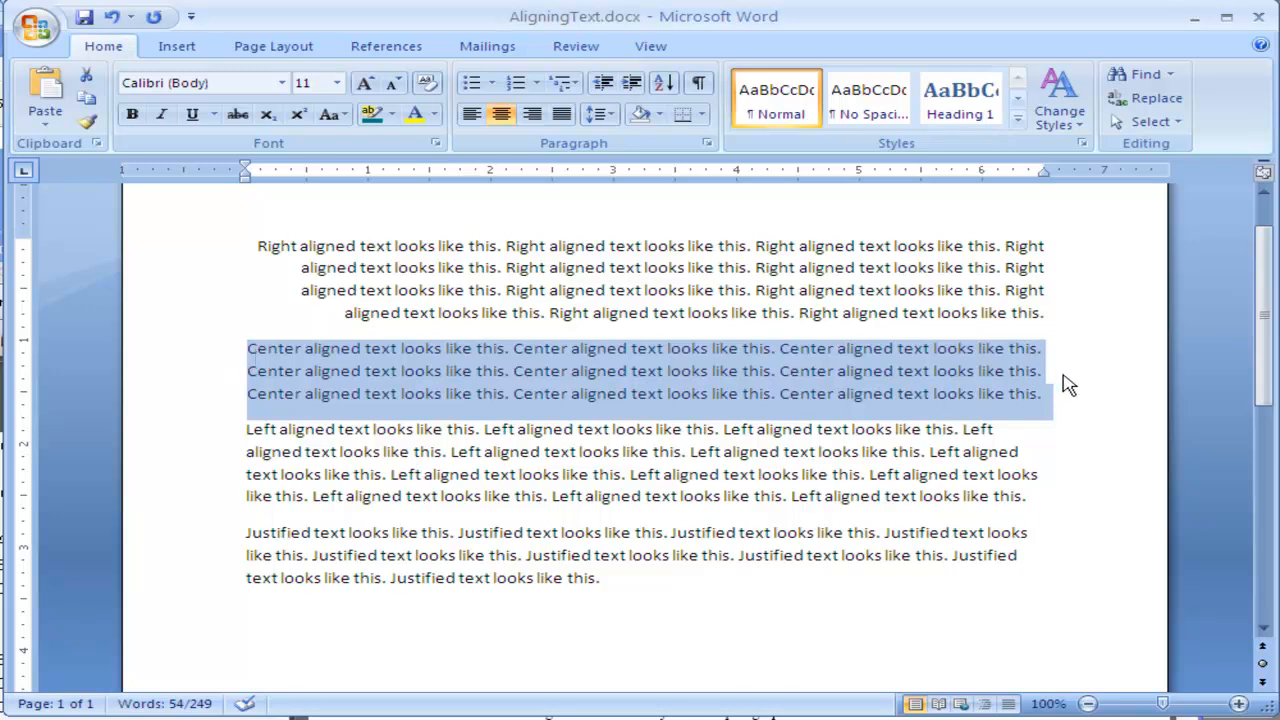
pyautogui.click(807, 370)
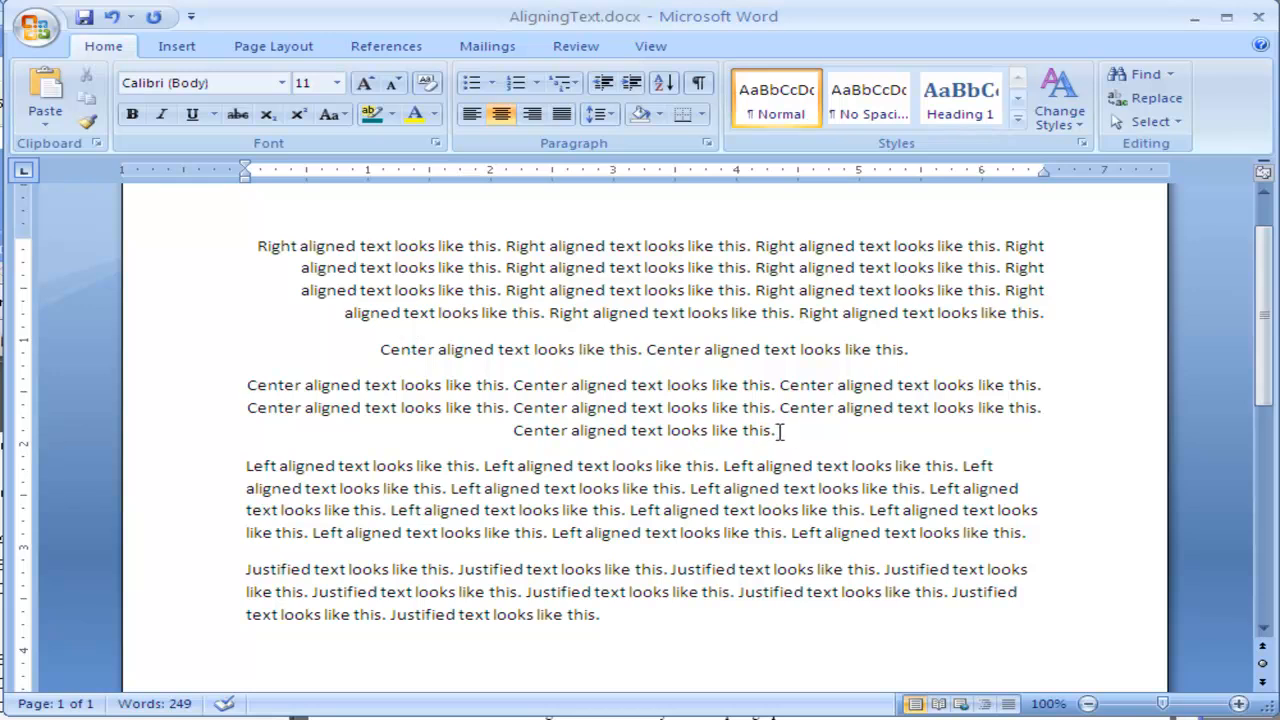
pyautogui.moveTo(735, 431)
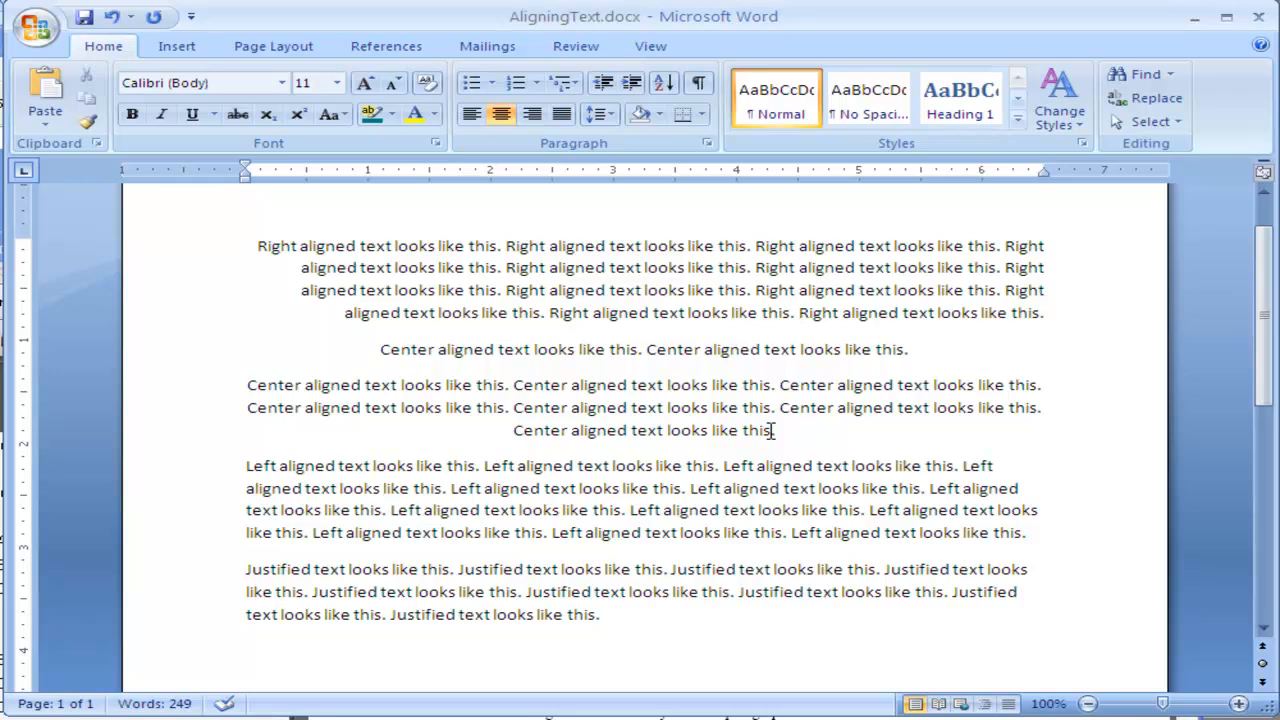
pyautogui.moveTo(250, 457)
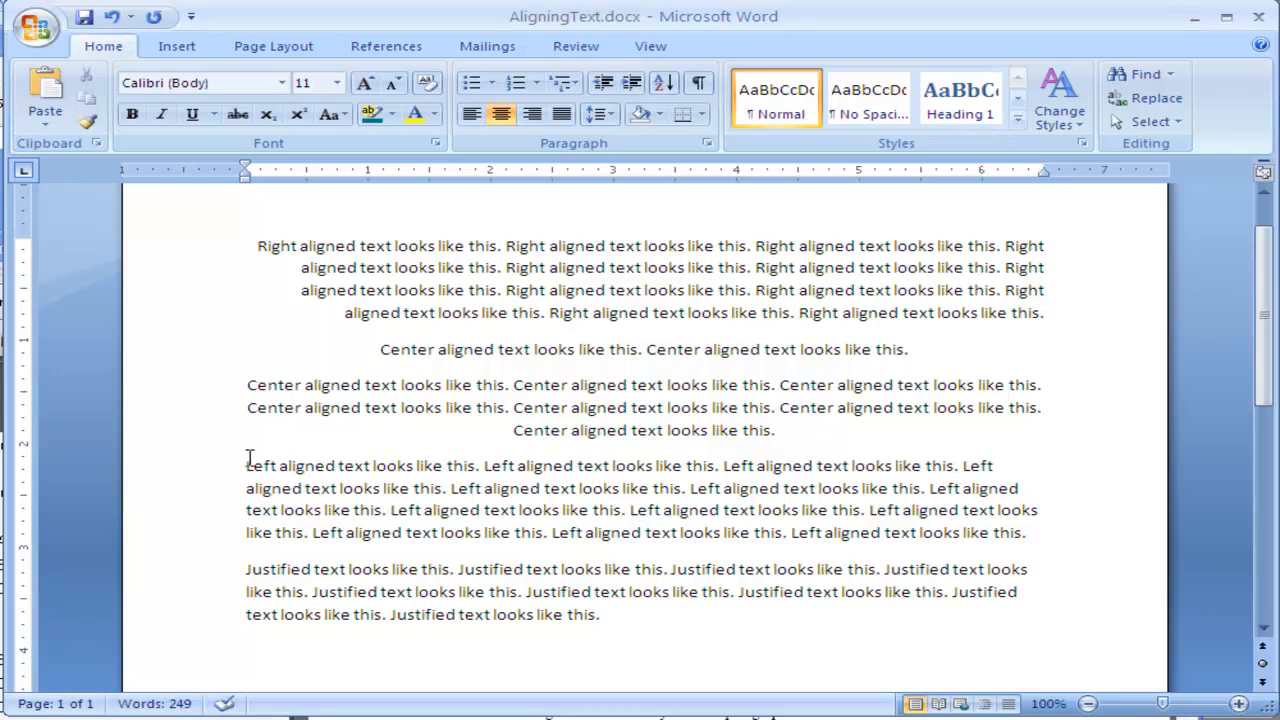
pyautogui.moveTo(246, 465); pyautogui.dragTo(1025, 532)
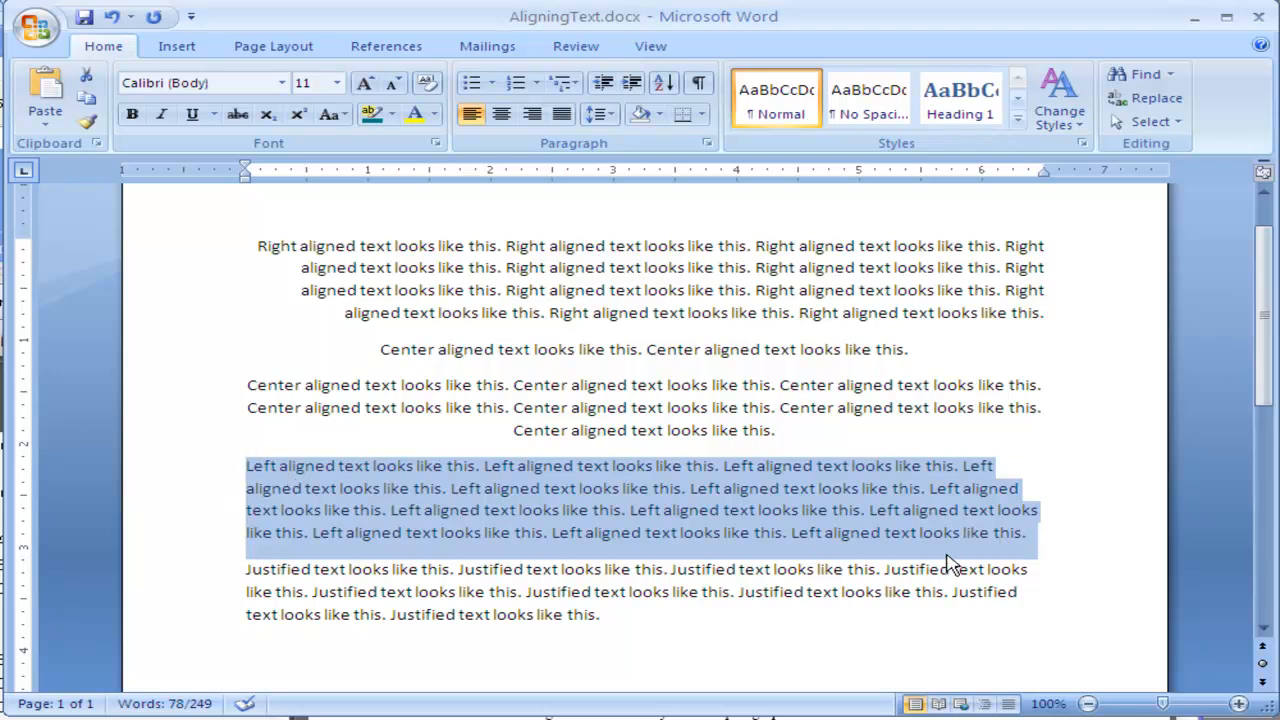
pyautogui.moveTo(273, 473)
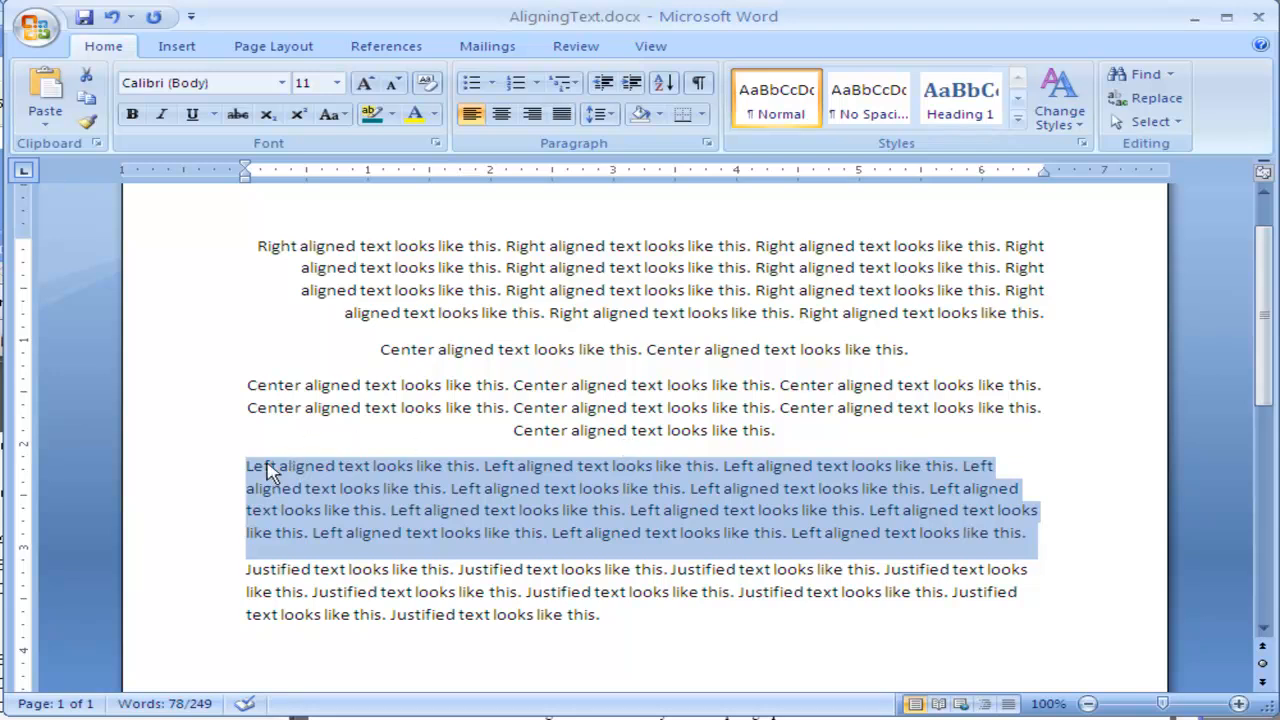
pyautogui.moveTo(255, 478)
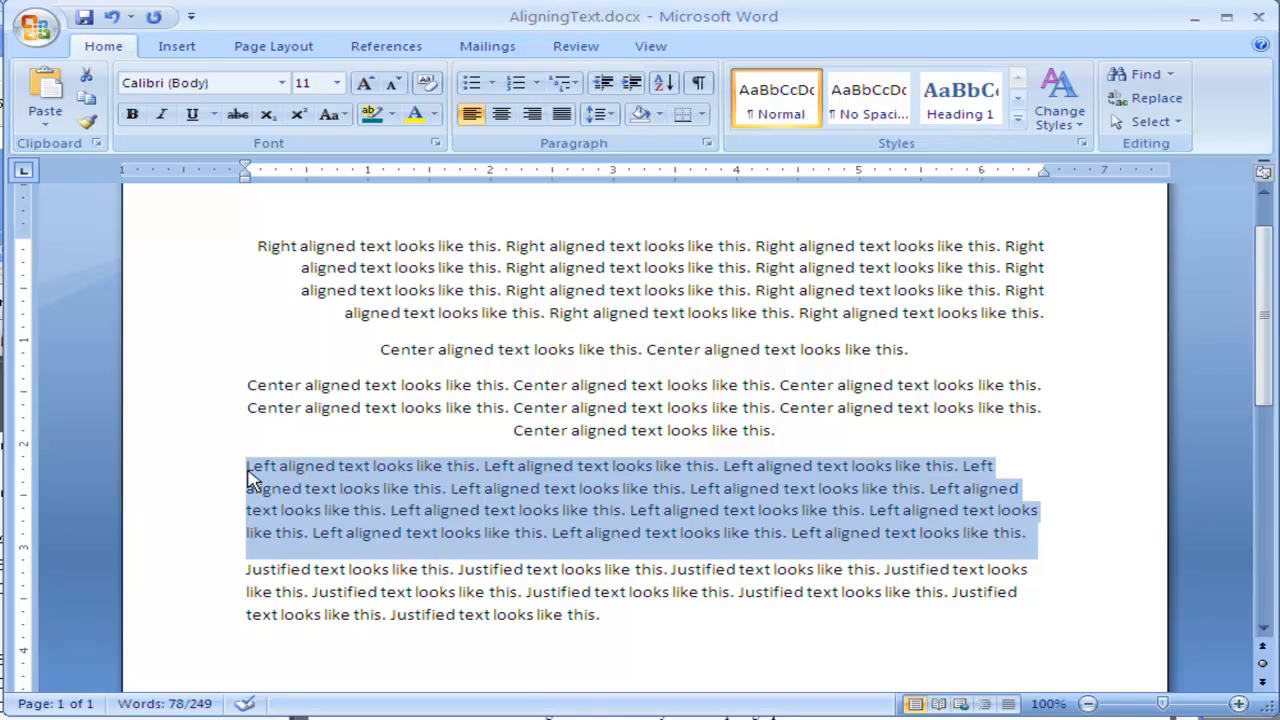
pyautogui.moveTo(415, 568)
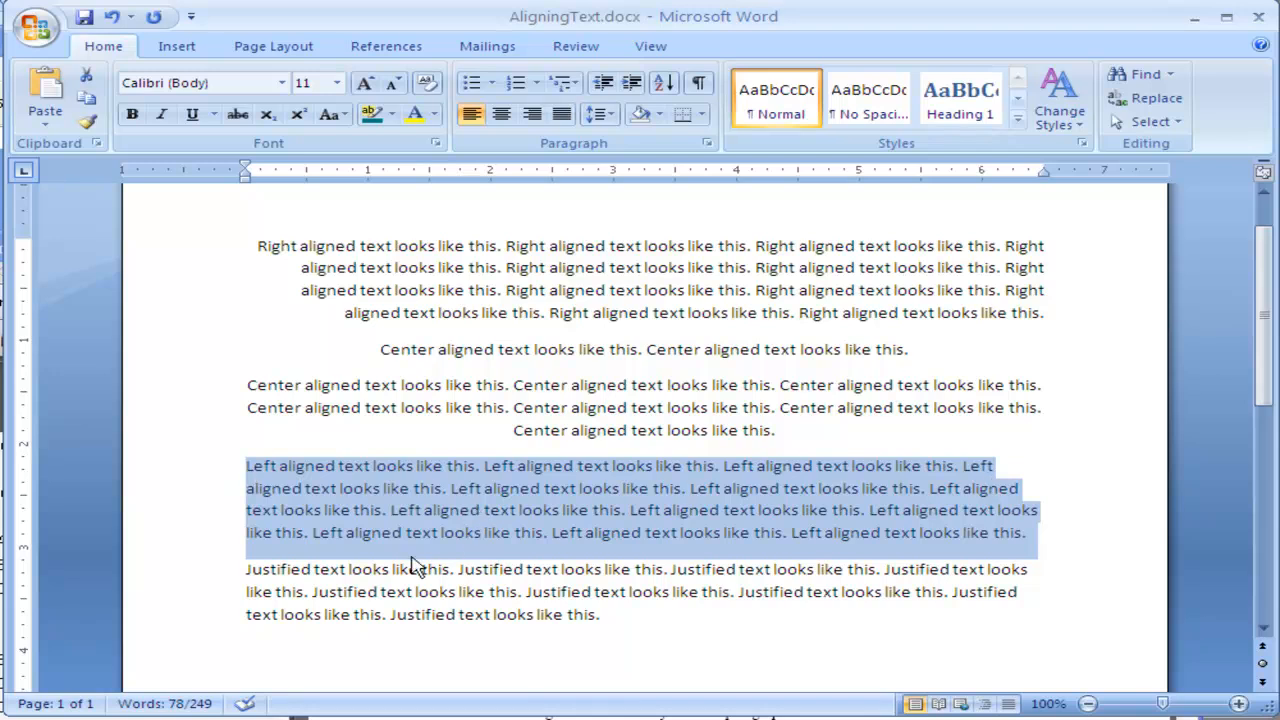
# Justify the fourth 'Justified' sample paragraph so its lines reach both margins
pyautogui.click(410, 569)
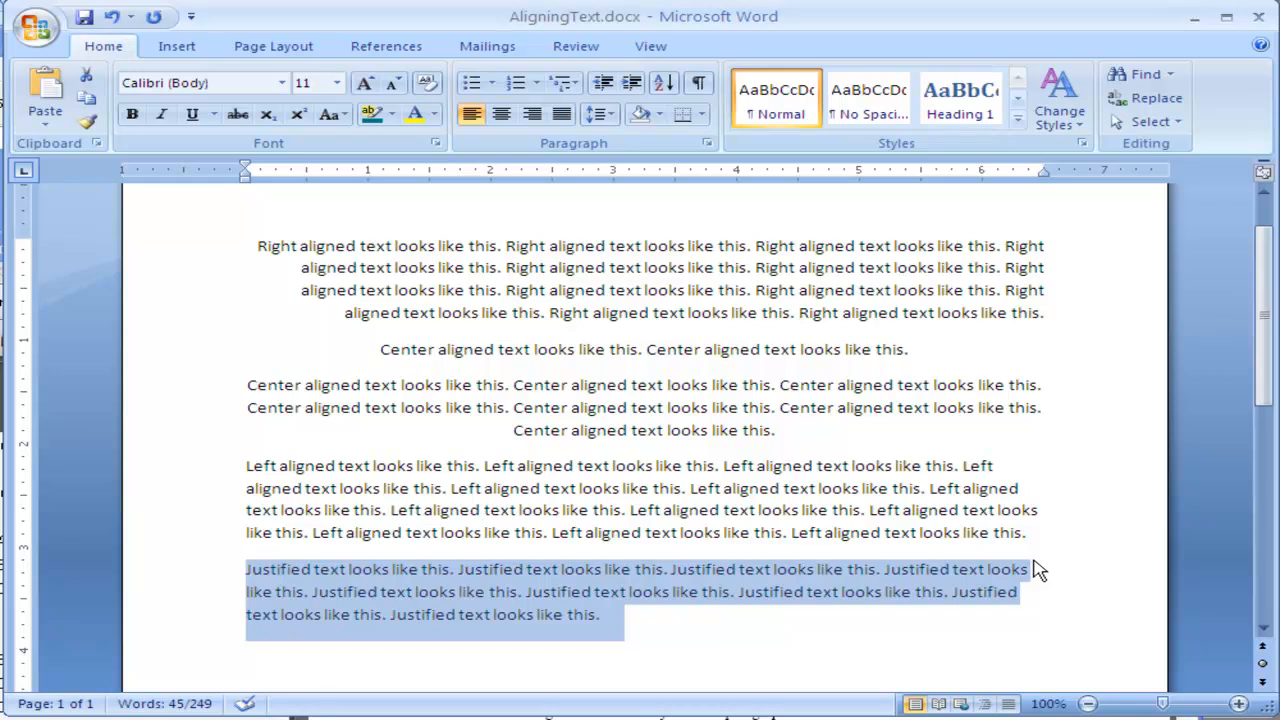
pyautogui.moveTo(1040, 625)
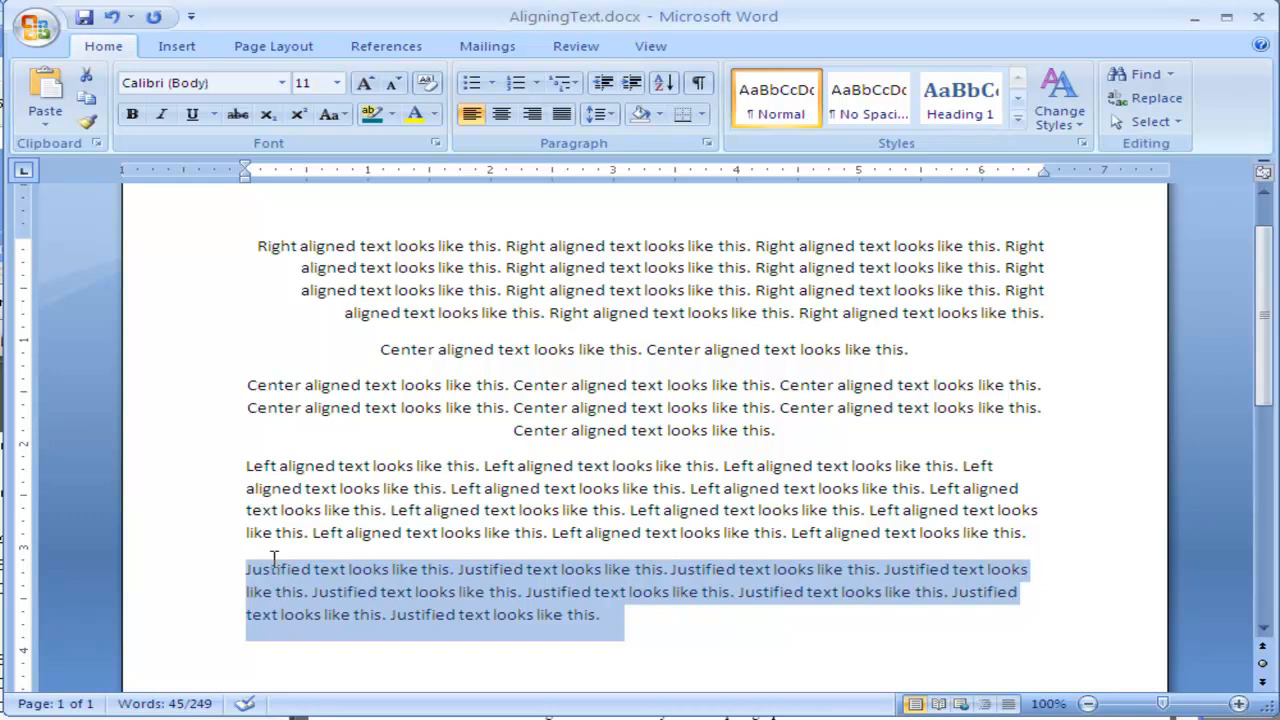
pyautogui.click(532, 113)
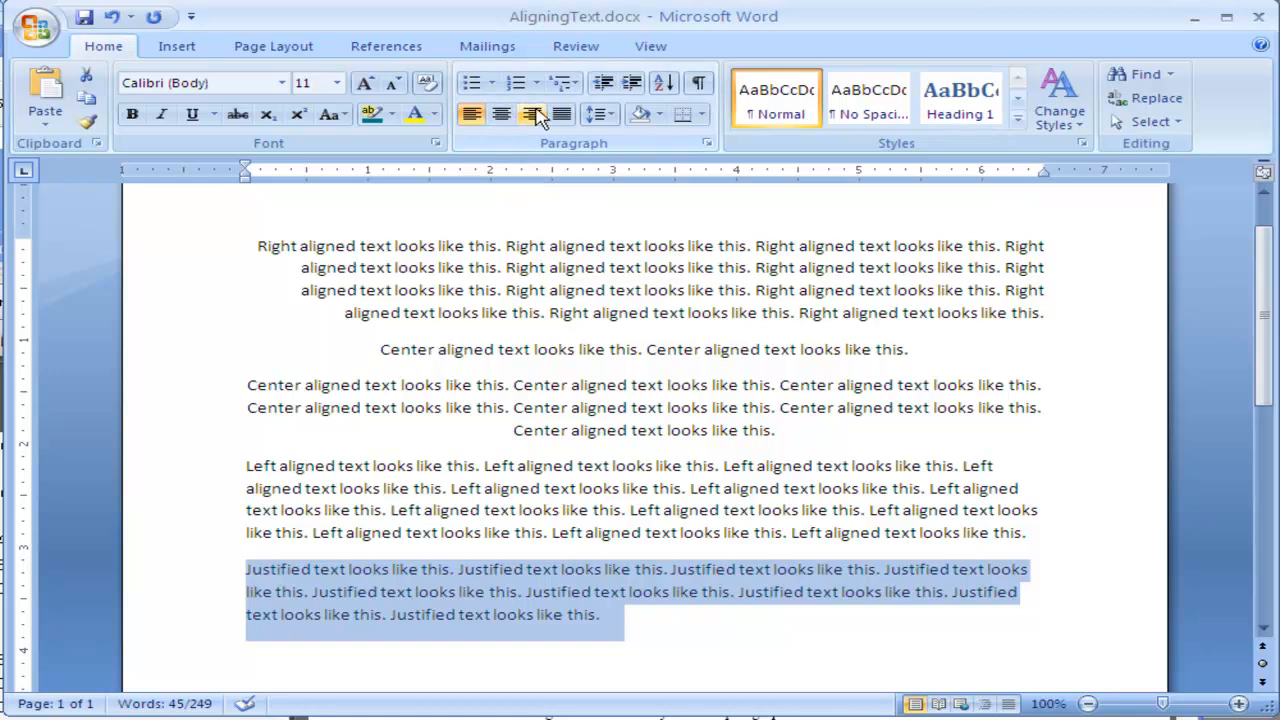
pyautogui.moveTo(561, 113)
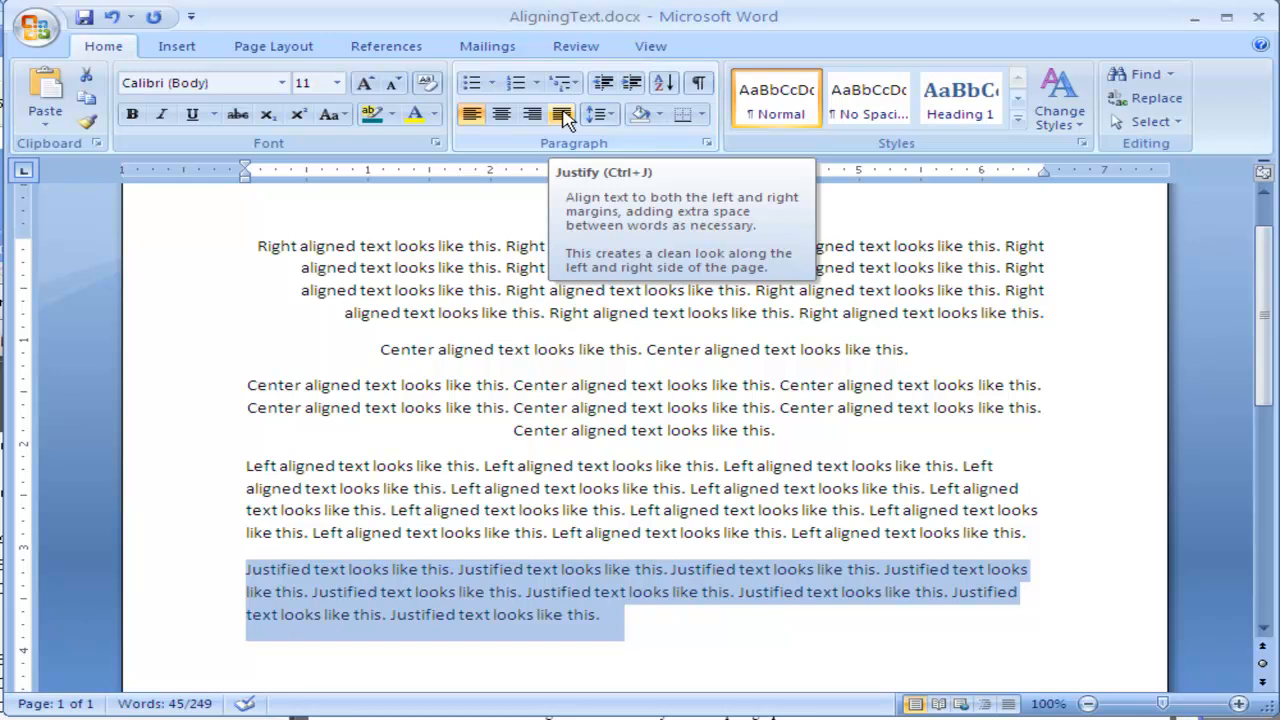
pyautogui.click(561, 113)
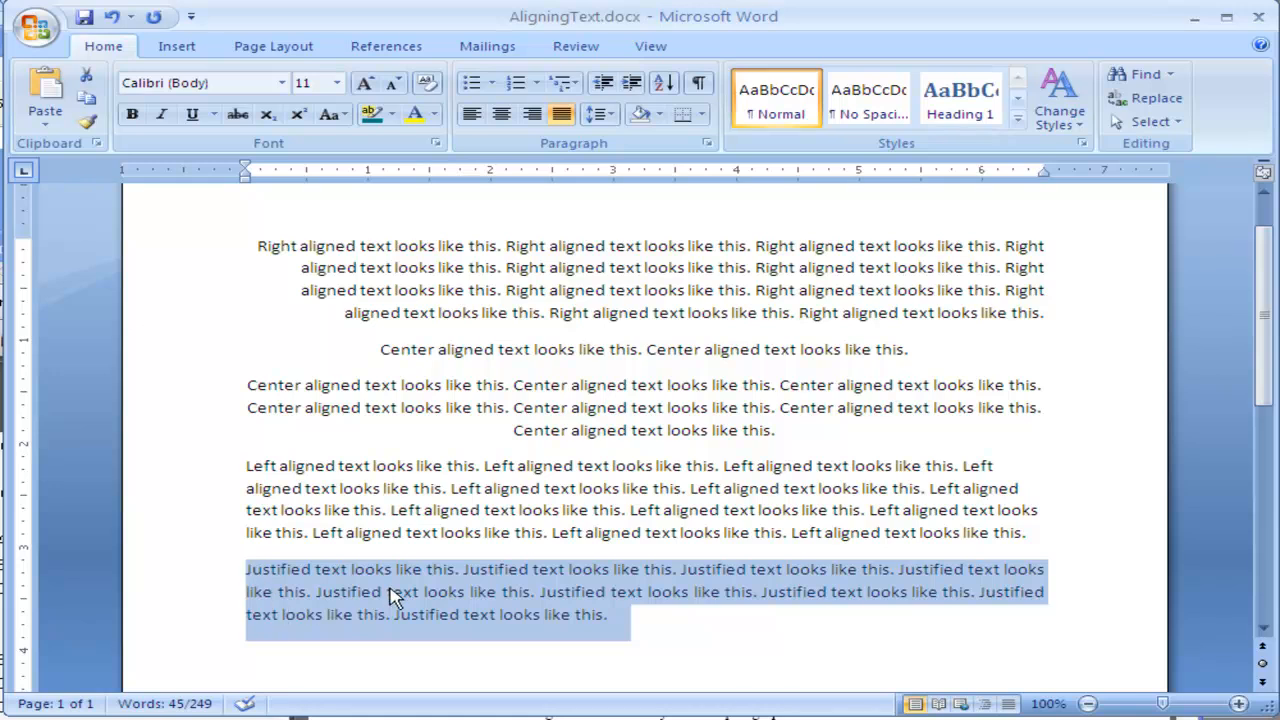
pyautogui.moveTo(700, 583)
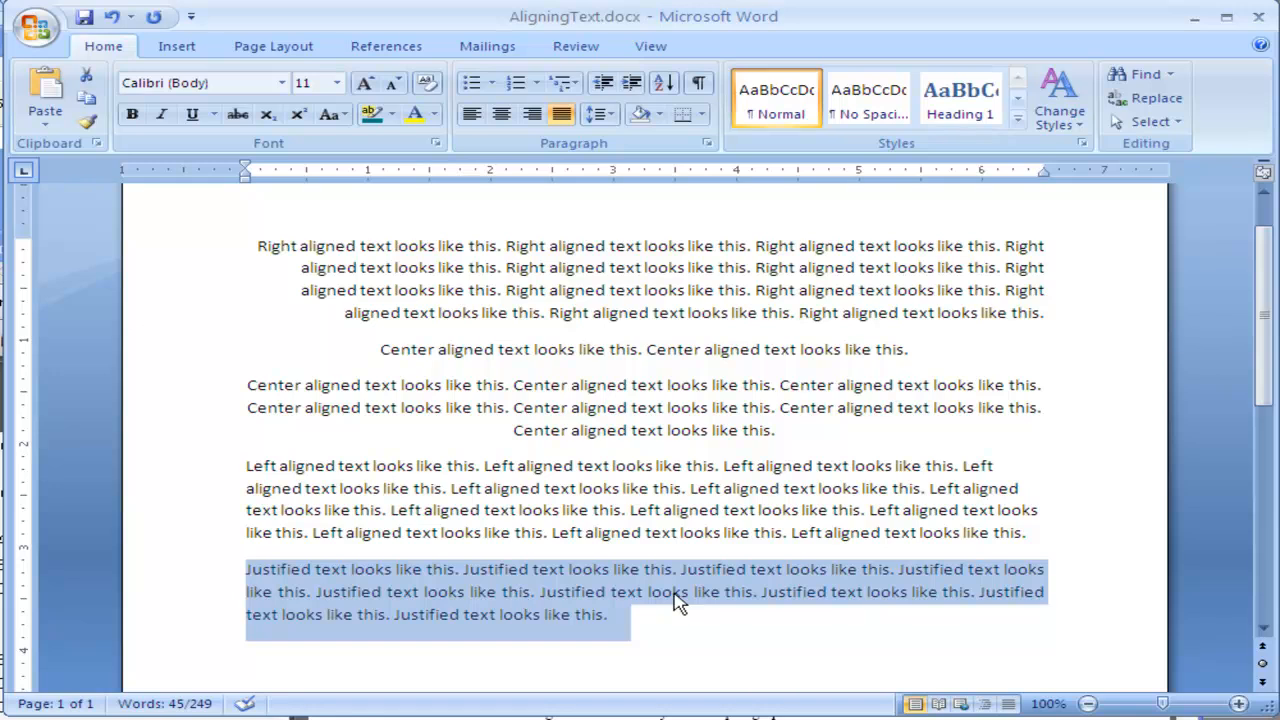
pyautogui.moveTo(1043, 580)
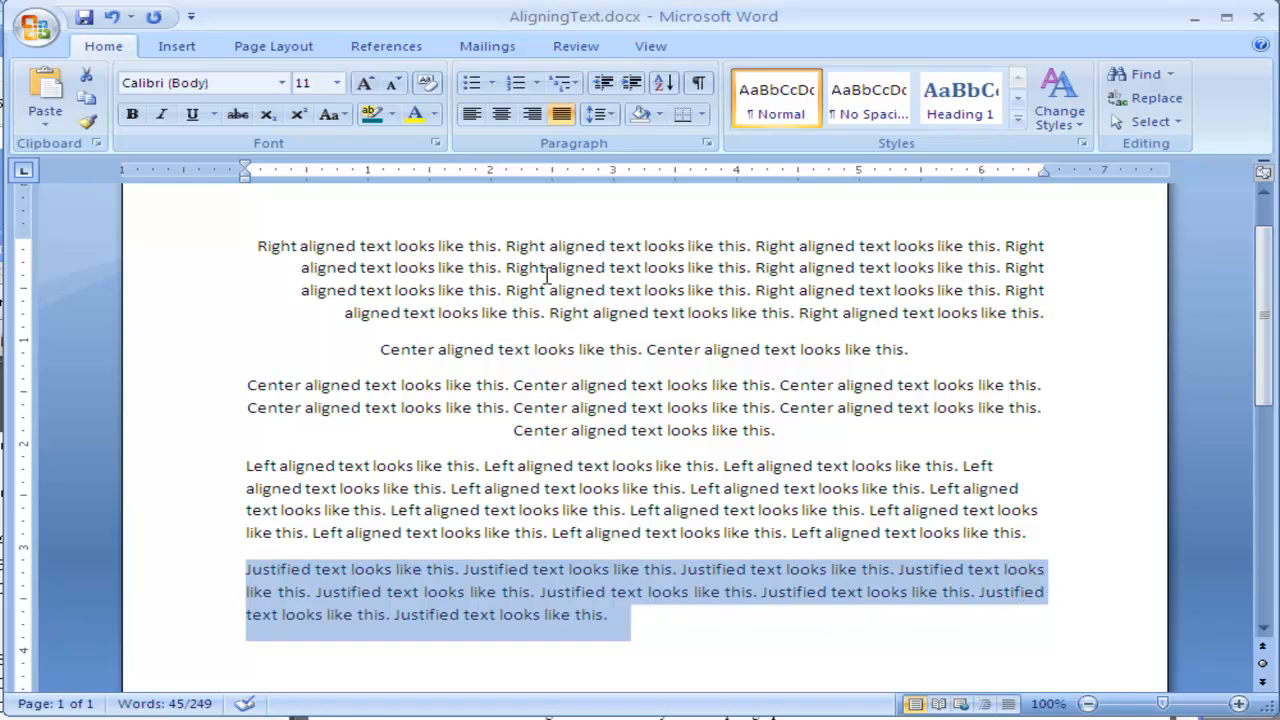
pyautogui.moveTo(613, 618)
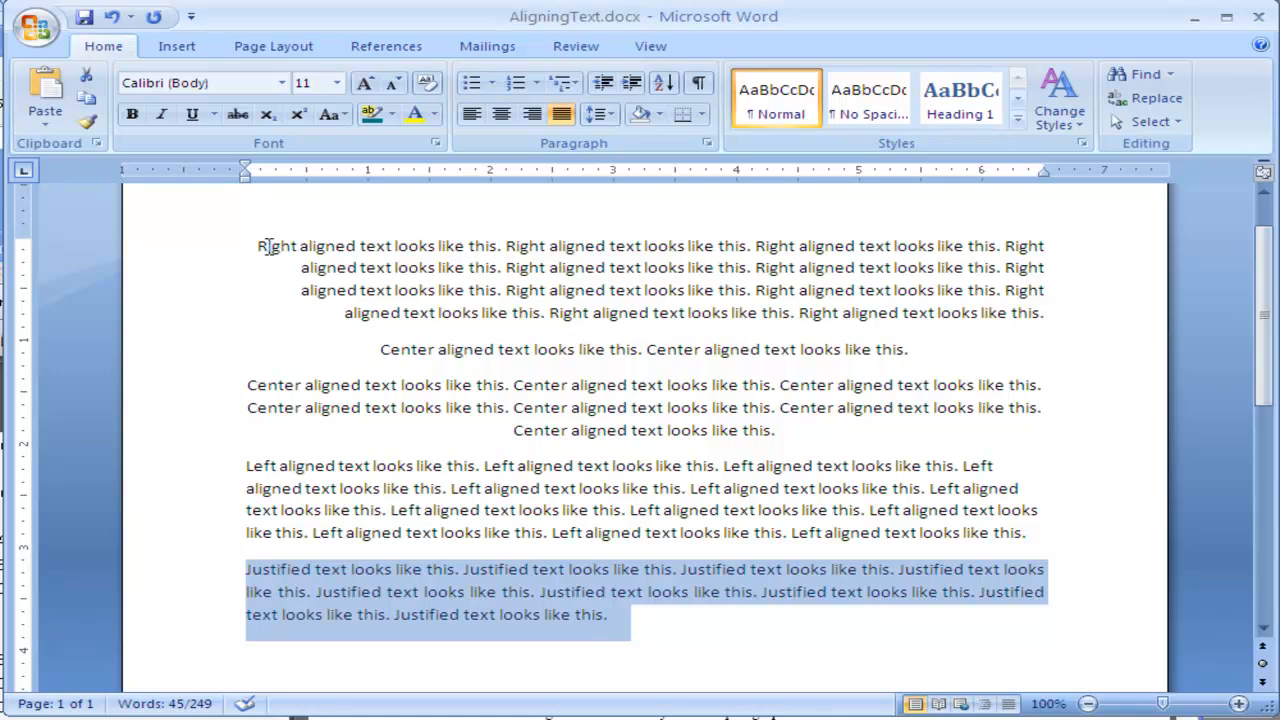
pyautogui.moveTo(503, 491)
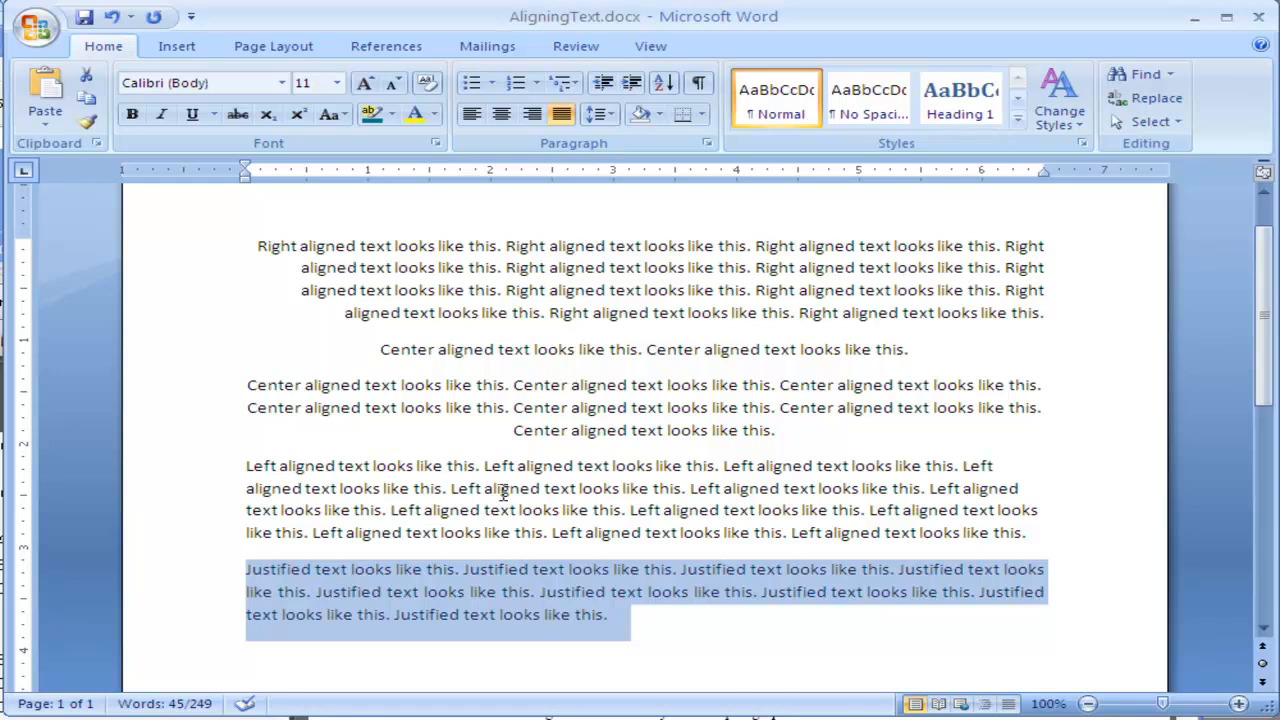
pyautogui.moveTo(710, 637)
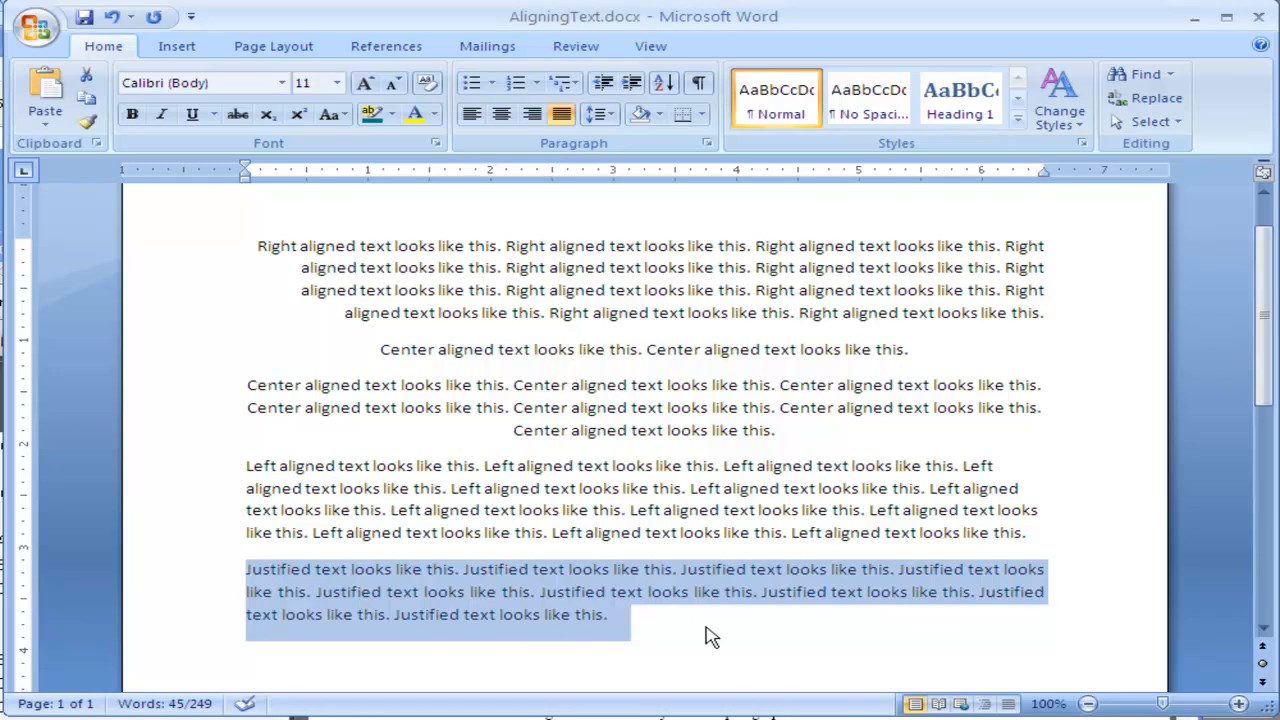